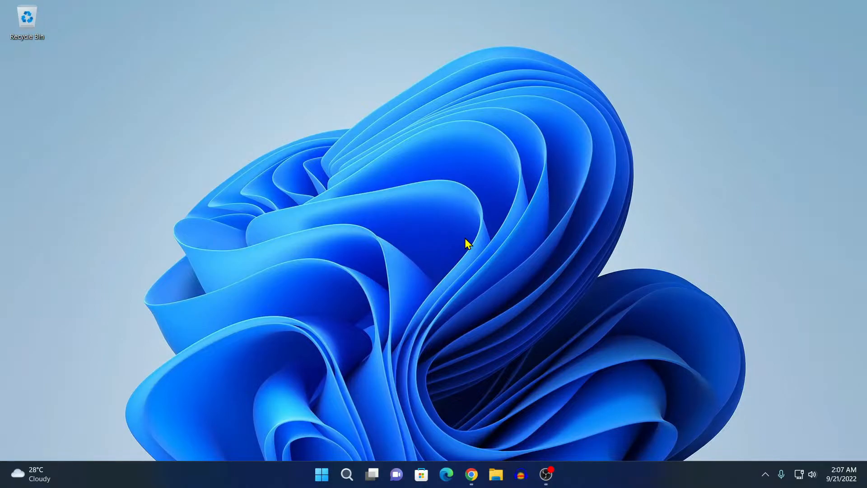
pyautogui.moveTo(470, 308)
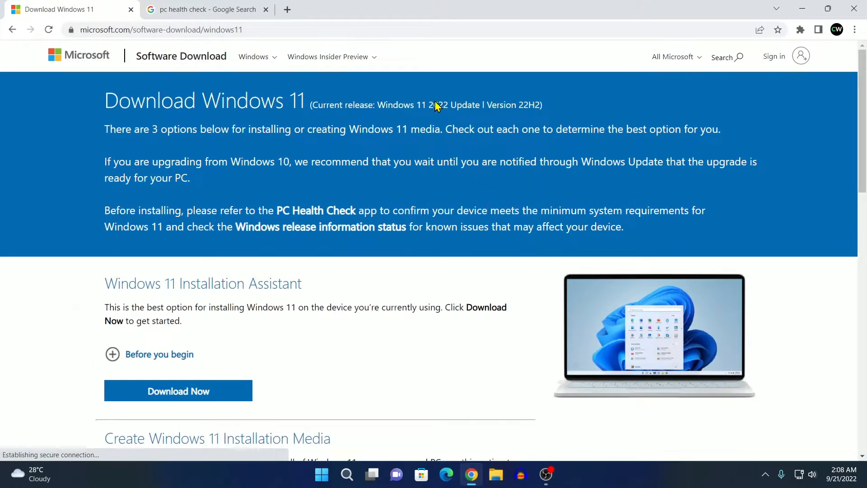
pyautogui.moveTo(473, 108)
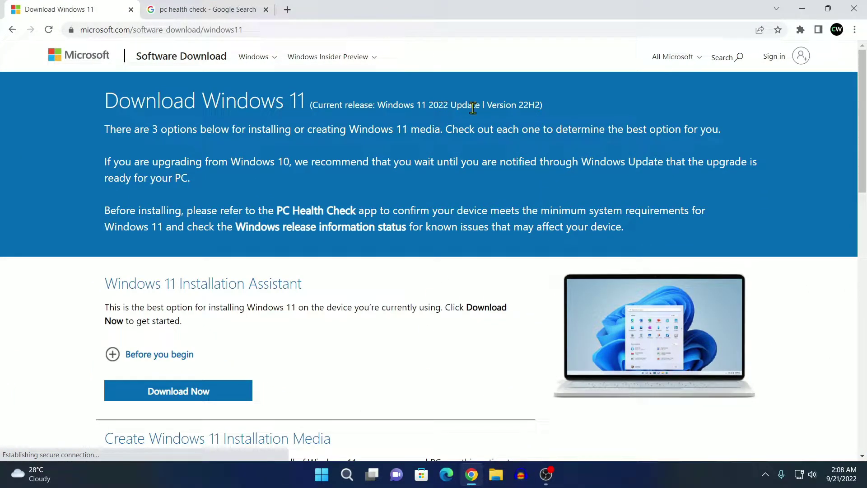
pyautogui.moveTo(527, 105)
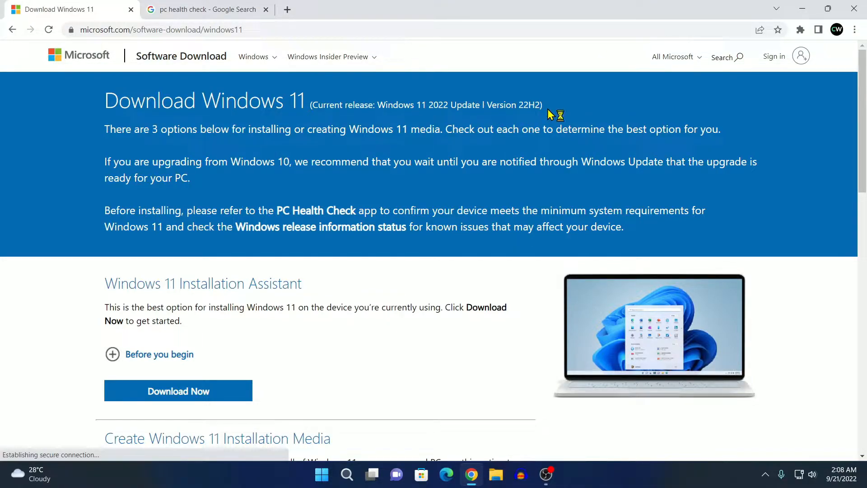
pyautogui.moveTo(570, 146)
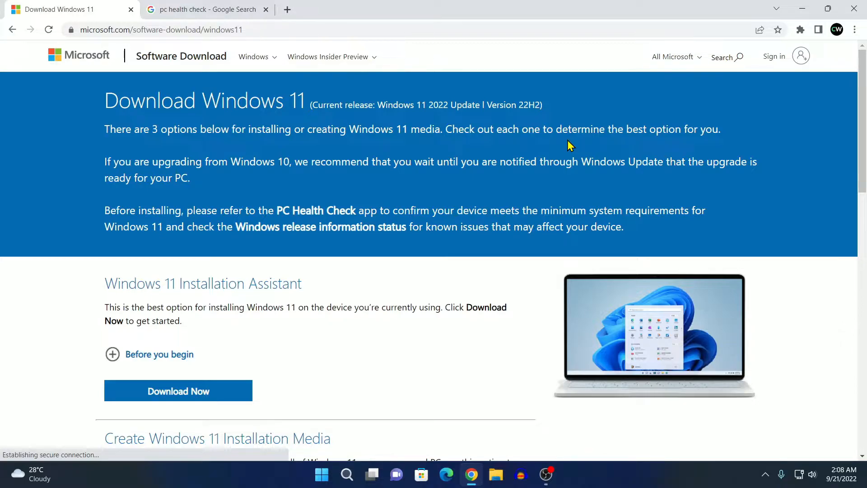
pyautogui.moveTo(709, 216)
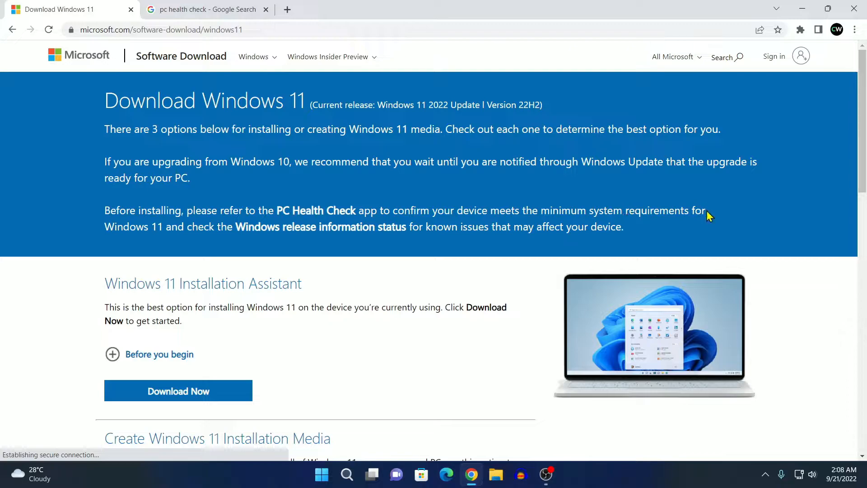
pyautogui.moveTo(648, 210)
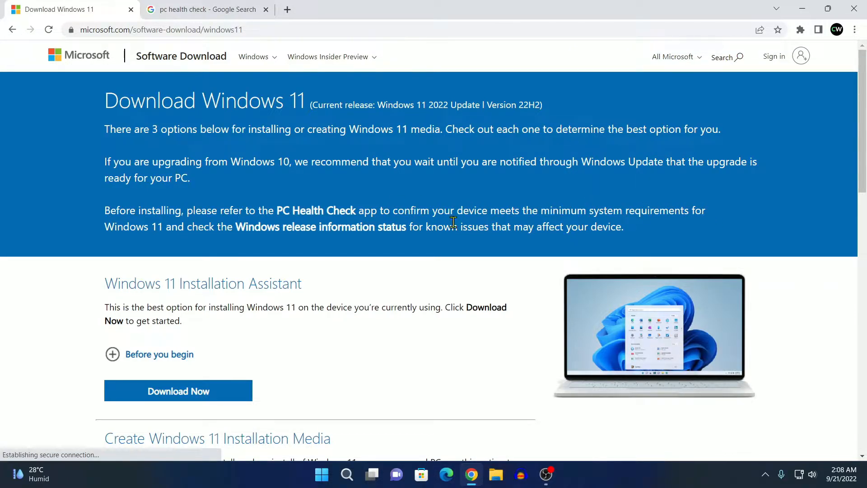
pyautogui.moveTo(370, 215)
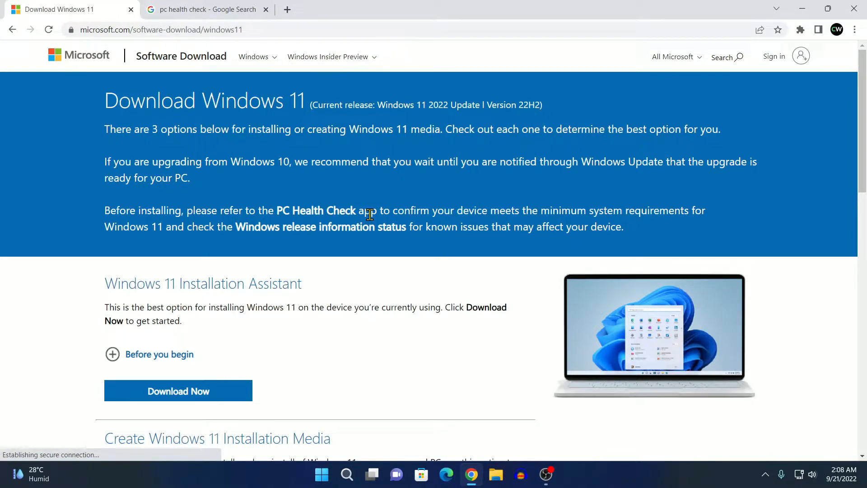
# Download the WindowsPCHealthCheck .msi from the 'PC Health Check app - Aka.ms' result and show its options
pyautogui.click(205, 10)
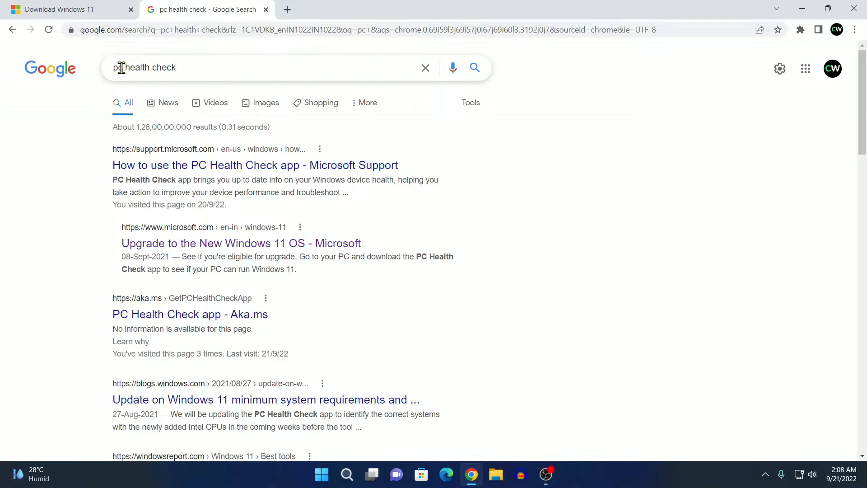
pyautogui.moveTo(186, 291)
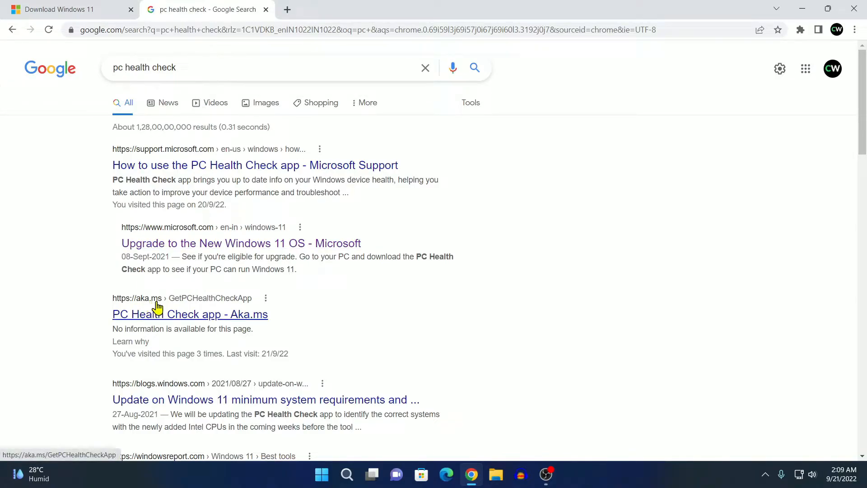
pyautogui.moveTo(226, 306)
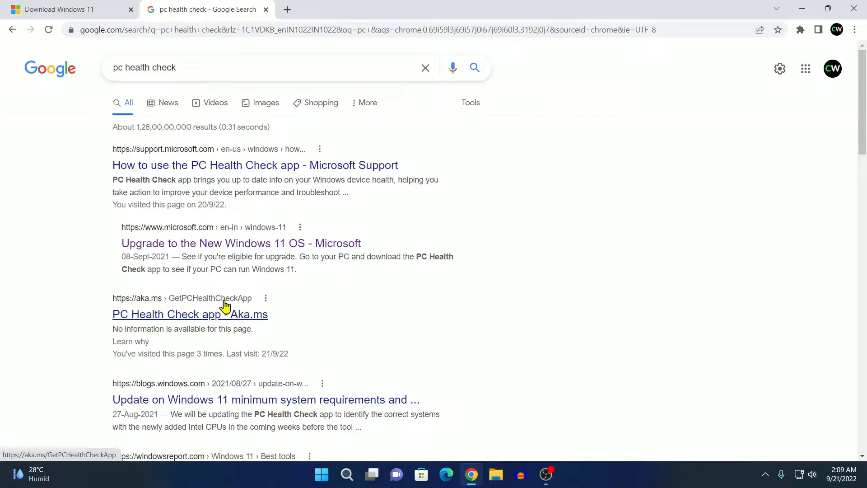
pyautogui.moveTo(250, 308)
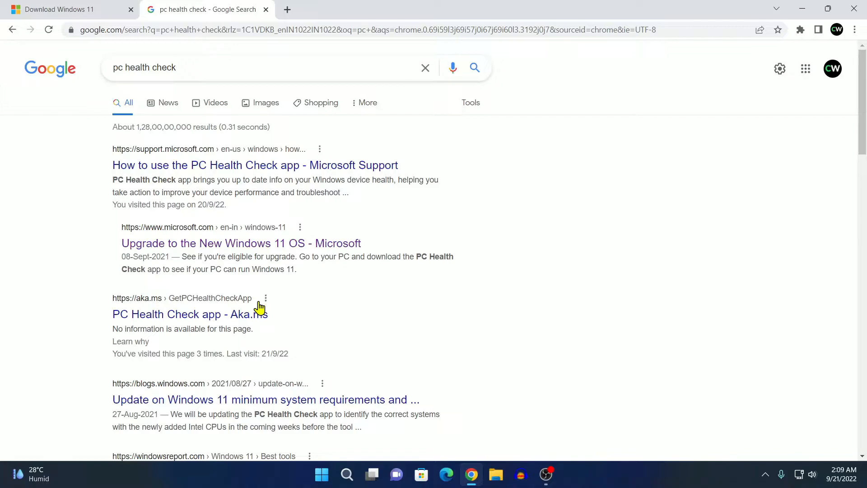
pyautogui.click(189, 314)
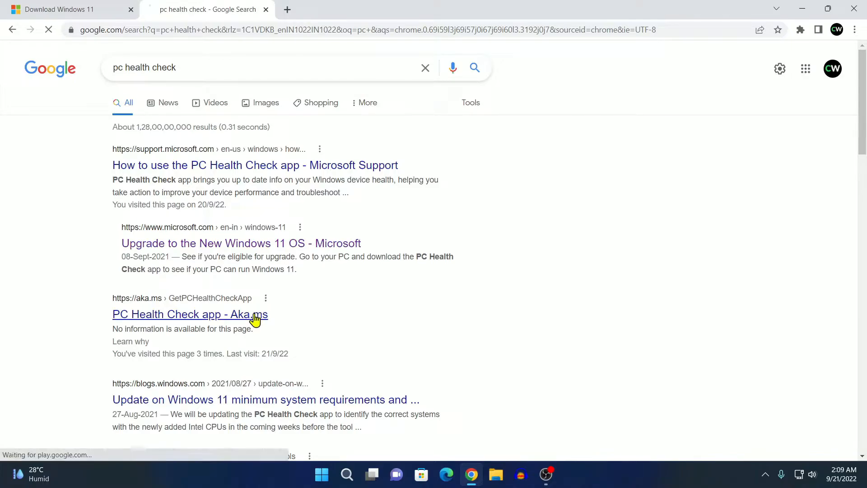
pyautogui.click(190, 313)
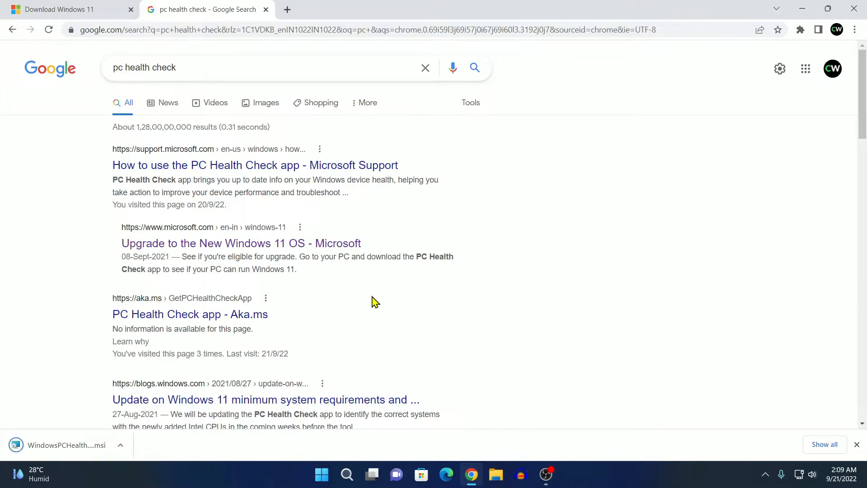
pyautogui.click(120, 445)
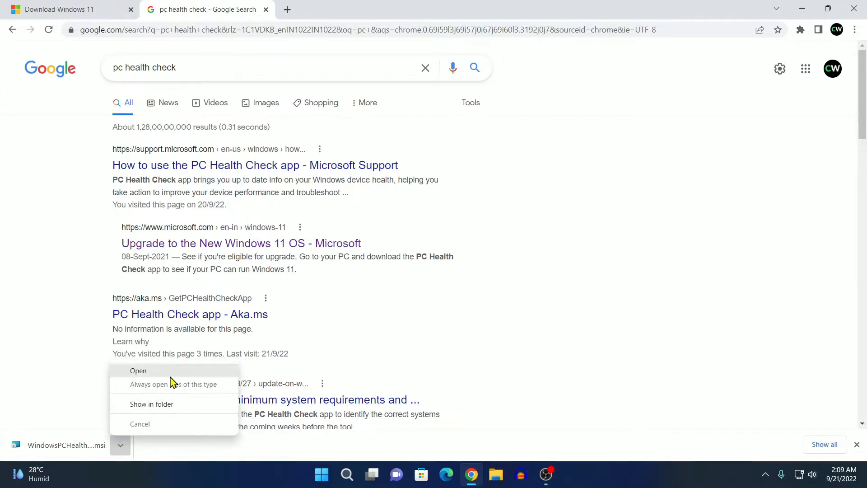
# Run the WindowsPCHealthCheck installer, accept the License Agreement, and install
pyautogui.click(138, 370)
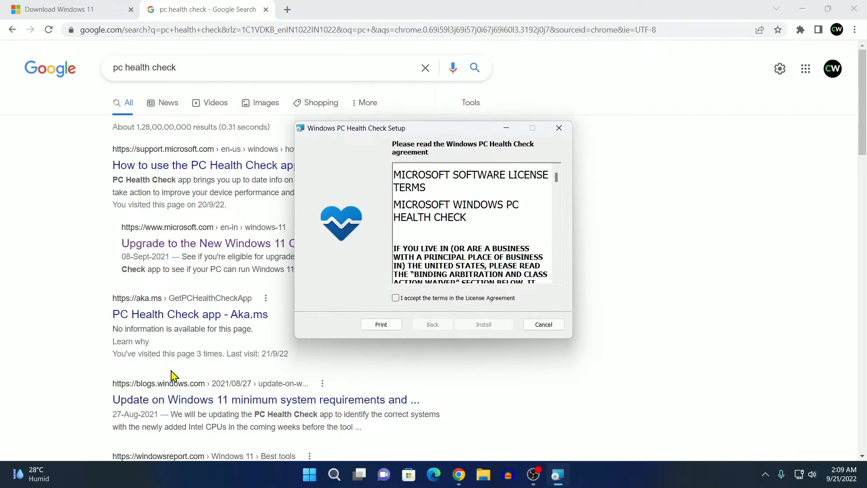
pyautogui.moveTo(370, 138)
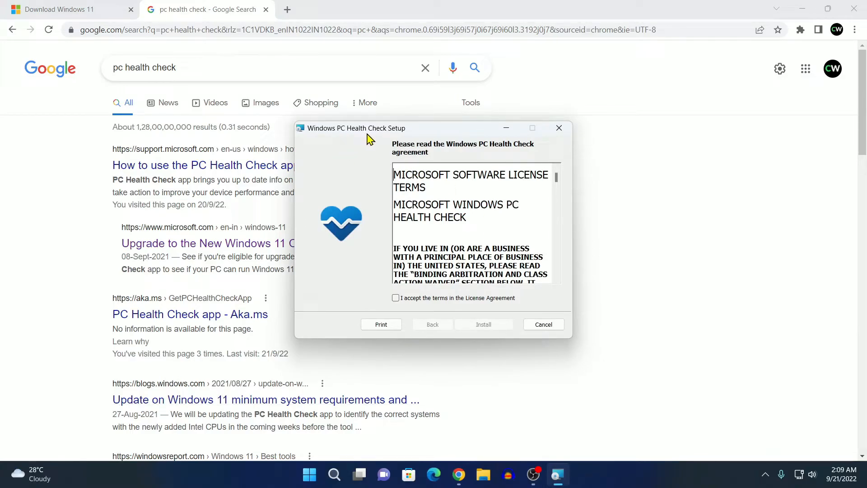
pyautogui.moveTo(752, 51)
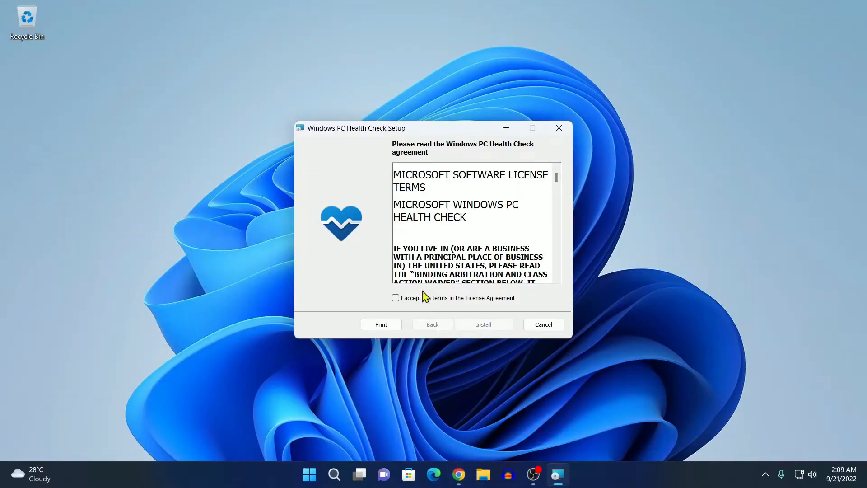
pyautogui.click(395, 298)
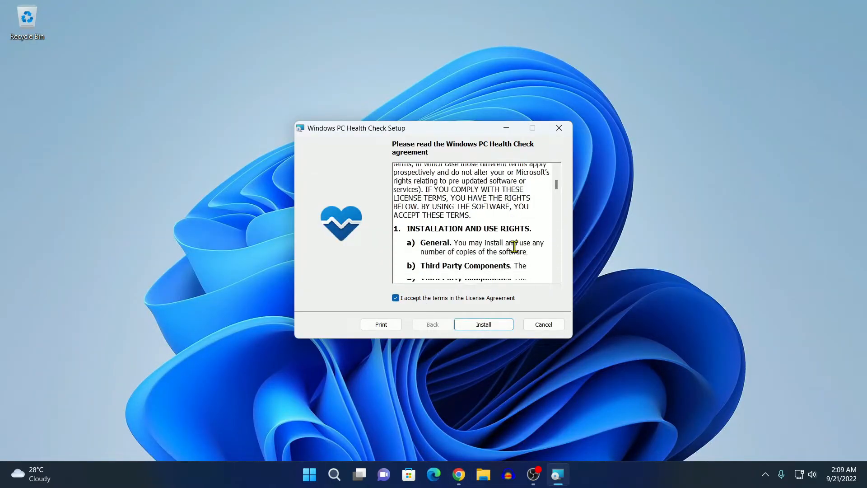
pyautogui.scroll(-3)
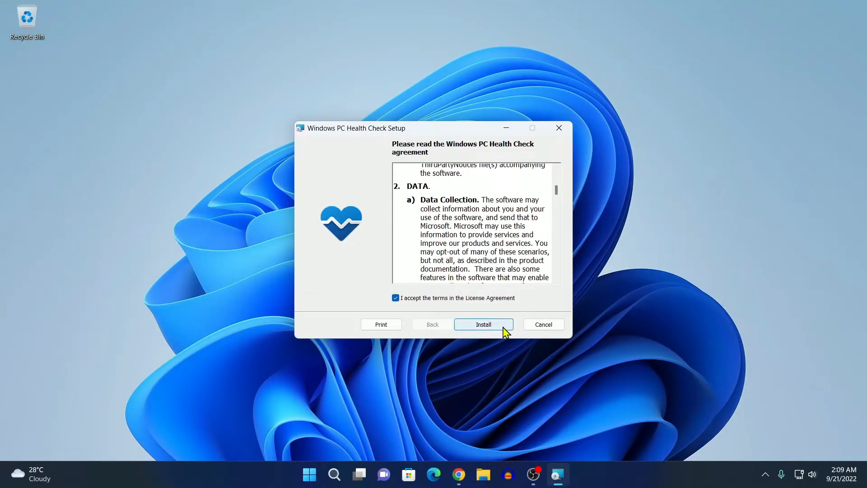
pyautogui.click(483, 324)
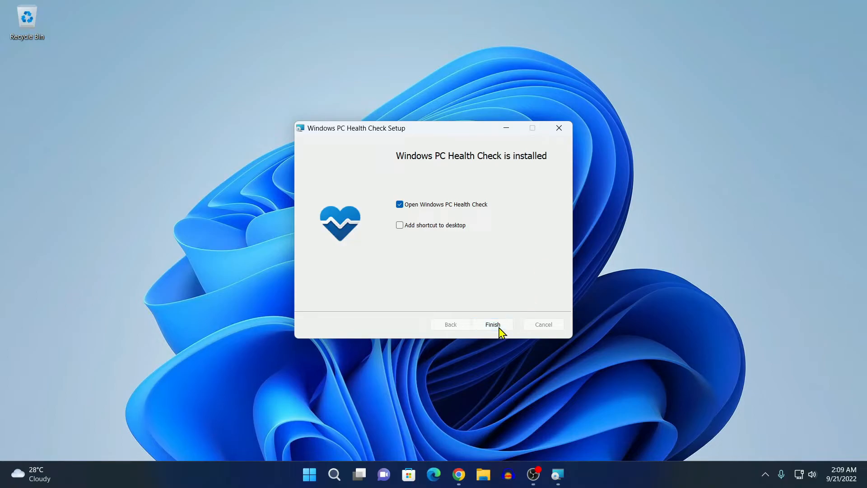
# Finish setup with 'Open Windows PC Health Check' ticked to launch the app
pyautogui.click(492, 324)
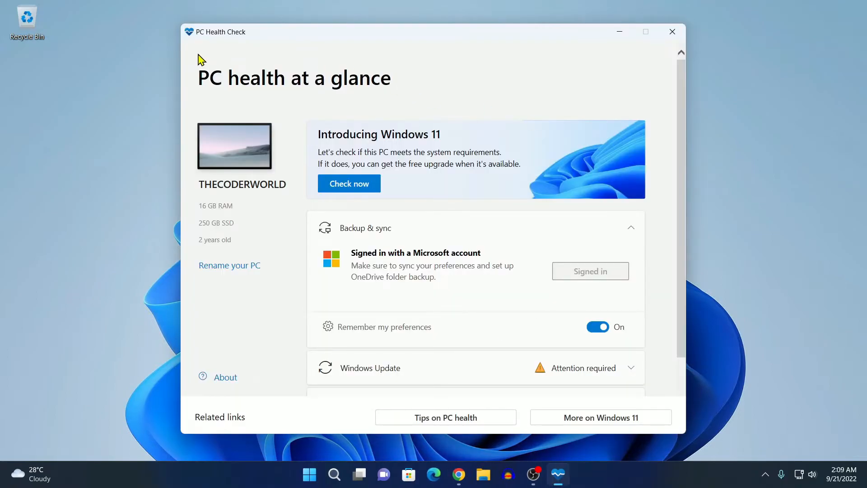
pyautogui.moveTo(421, 361)
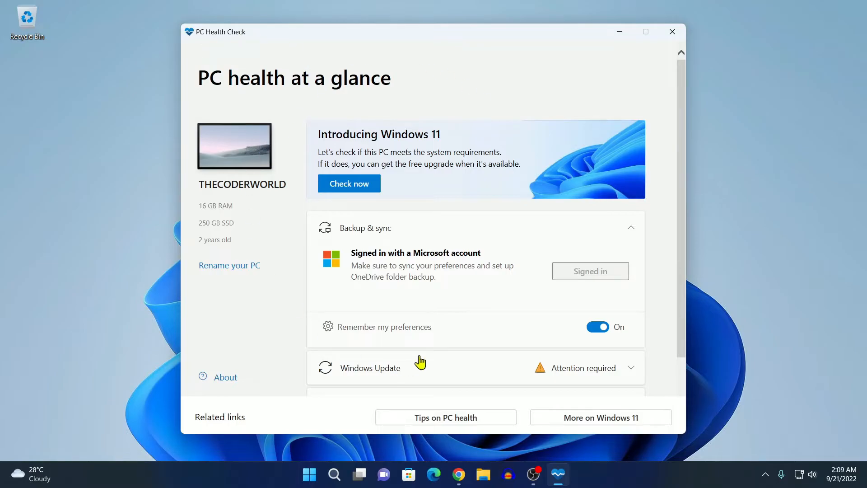
pyautogui.moveTo(451, 142)
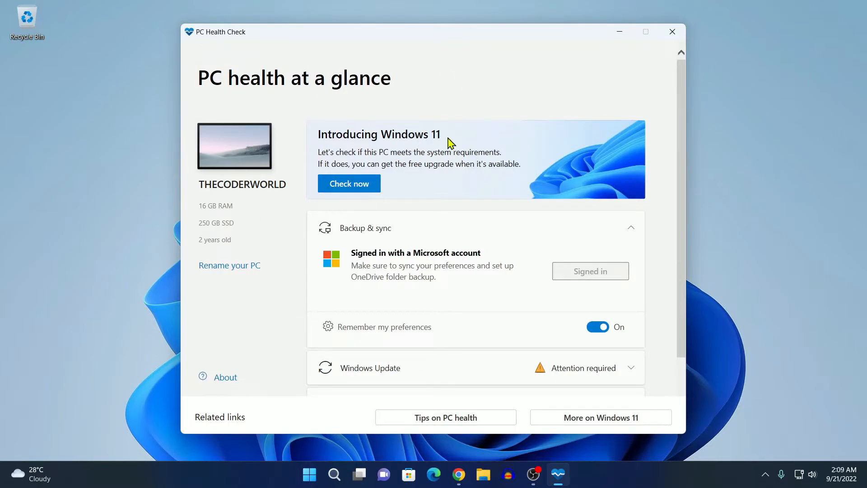
pyautogui.moveTo(366, 153)
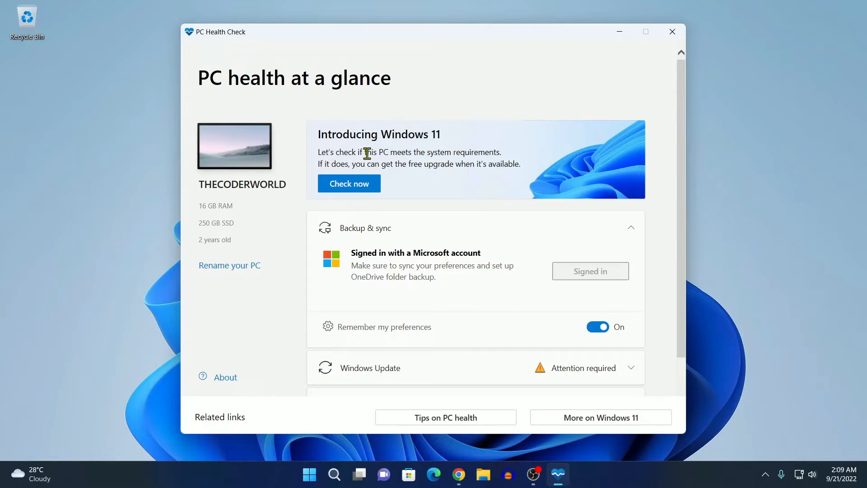
pyautogui.moveTo(515, 162)
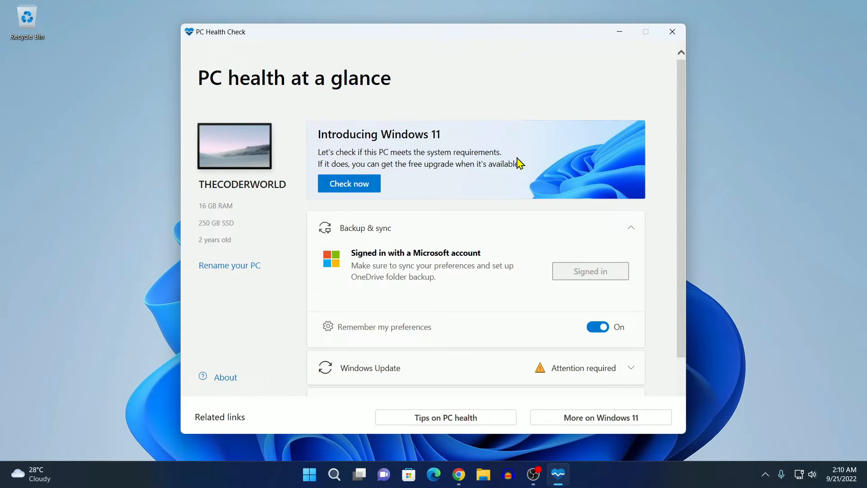
pyautogui.moveTo(349, 183)
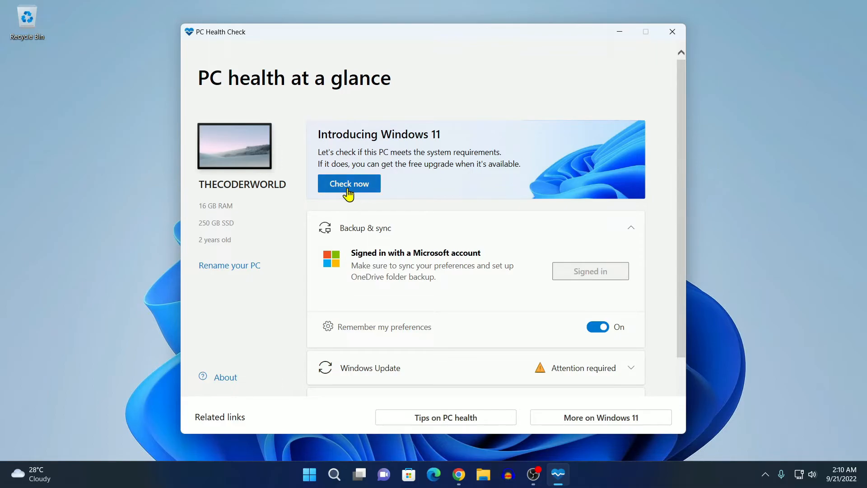
# Run Check now for Windows 11 and expand See all results
pyautogui.click(348, 182)
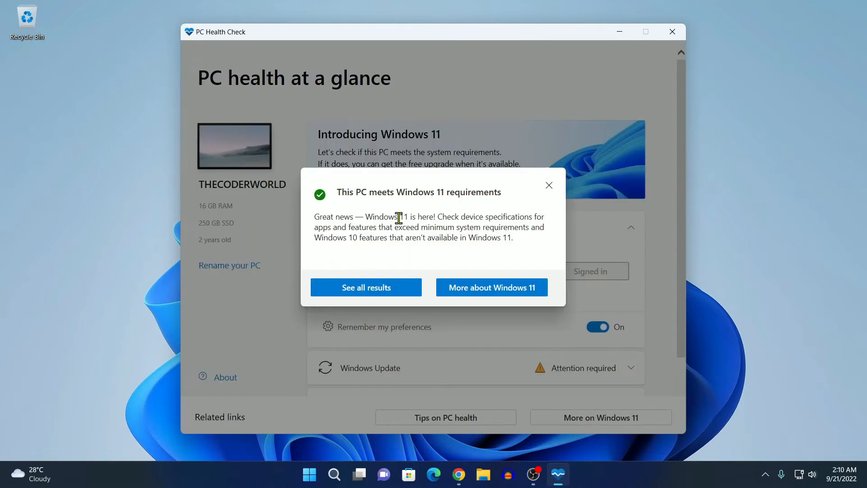
pyautogui.moveTo(474, 197)
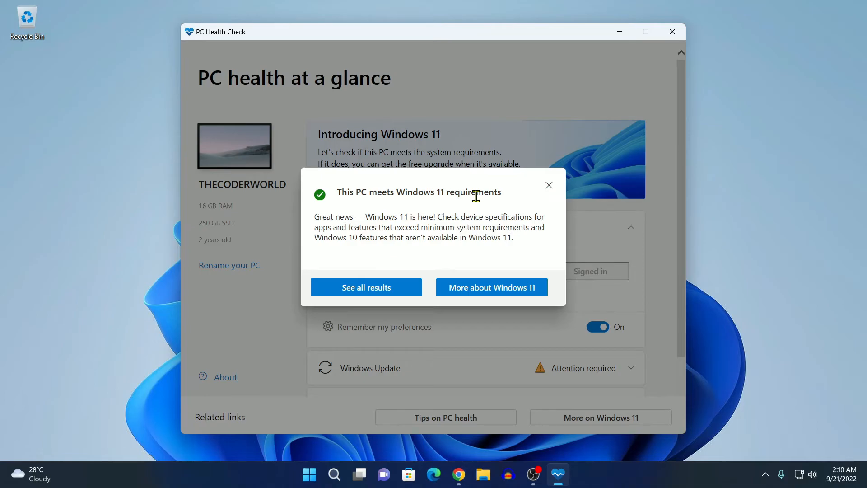
pyautogui.click(366, 287)
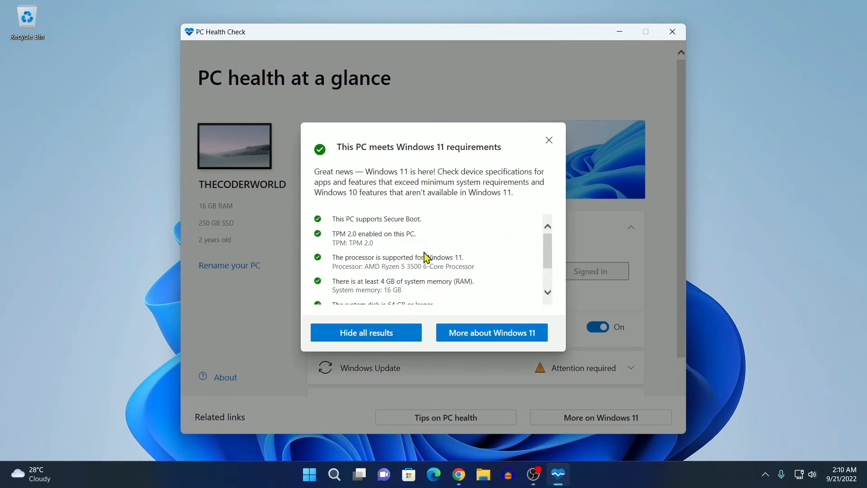
pyautogui.moveTo(548, 140)
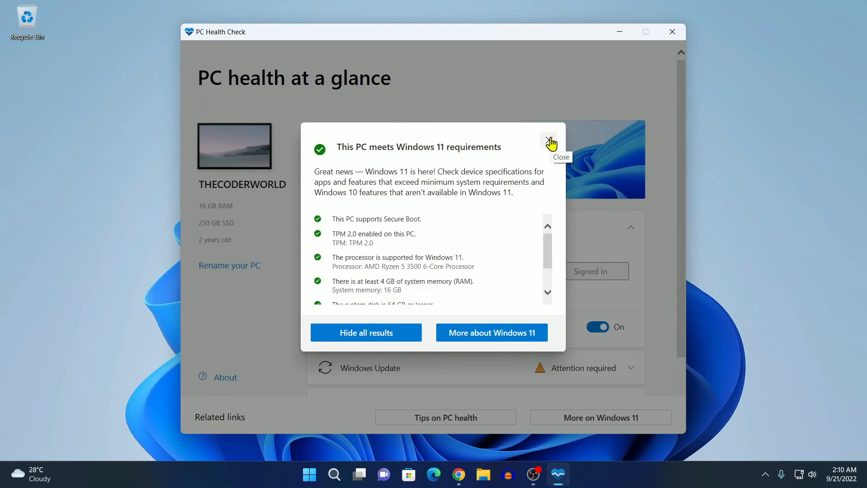
pyautogui.moveTo(551, 141)
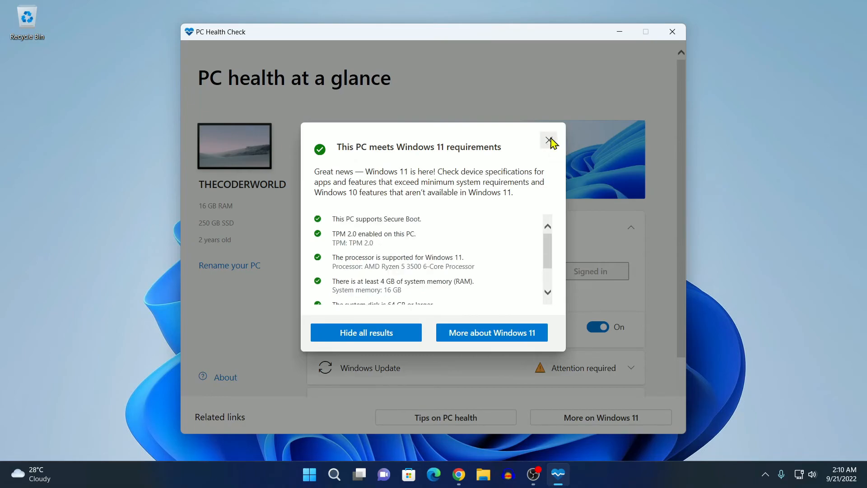
# Close the Windows 11 results popup to return to the health overview
pyautogui.click(549, 141)
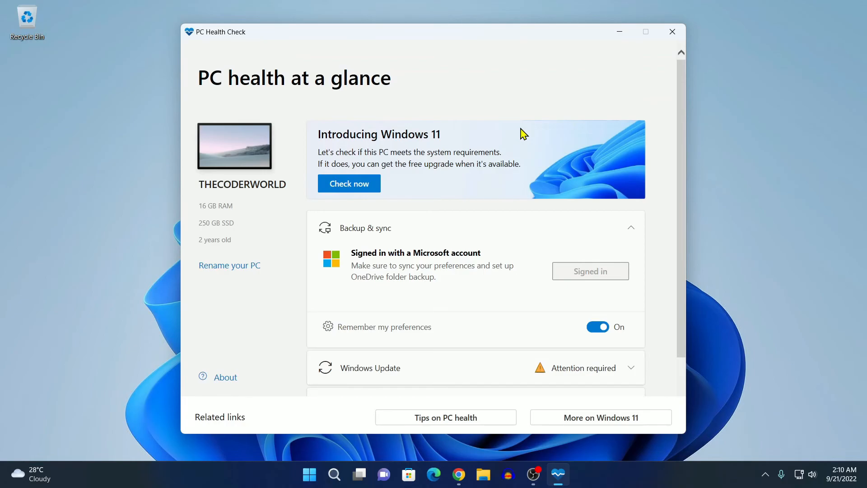
pyautogui.moveTo(619, 32)
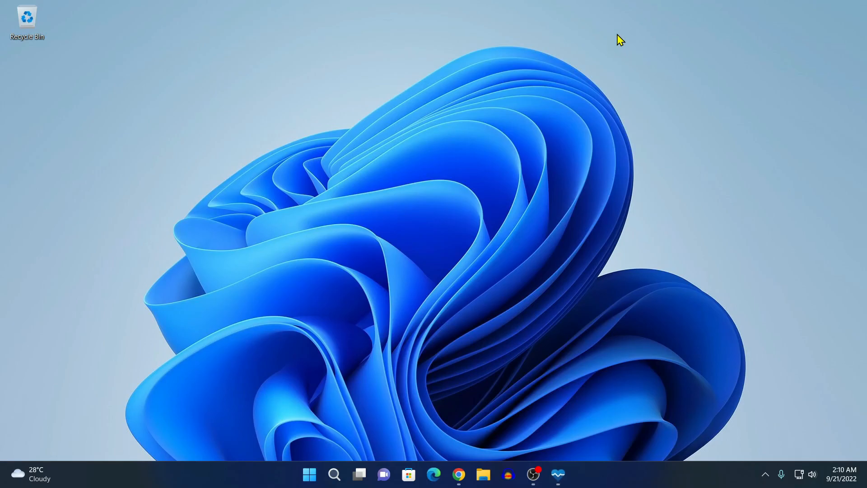
pyautogui.moveTo(514, 169)
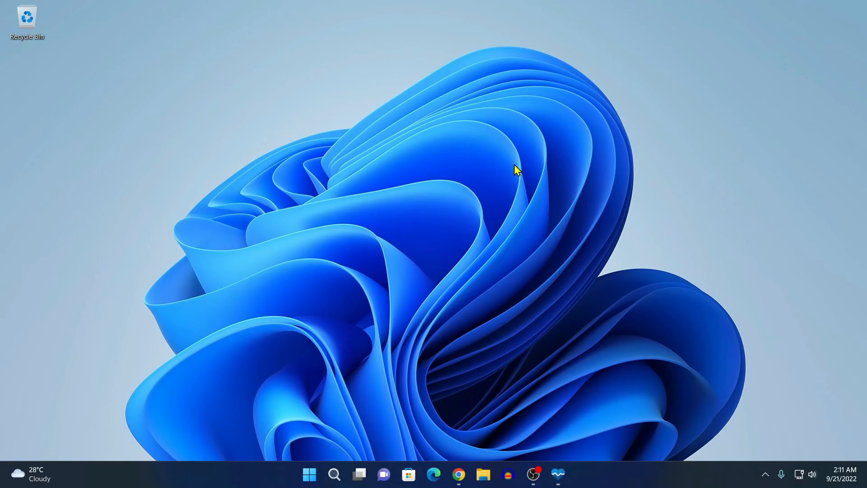